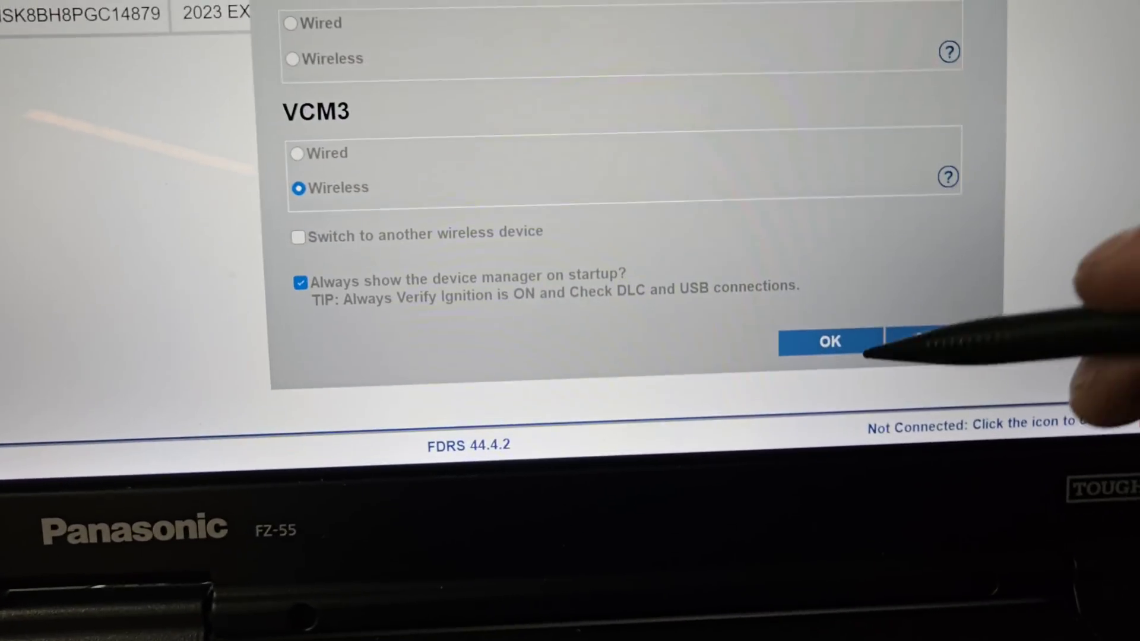
Step: Confirm VCM3 Wireless as the interface and connect to the listed VCM3 serial number
click(829, 341)
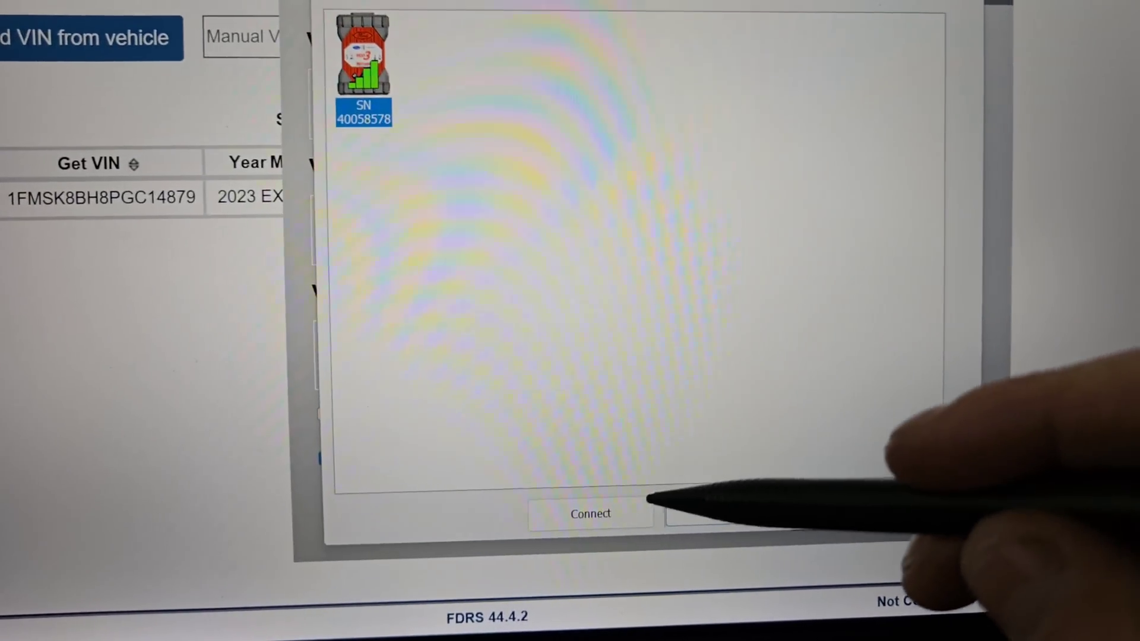
click(590, 513)
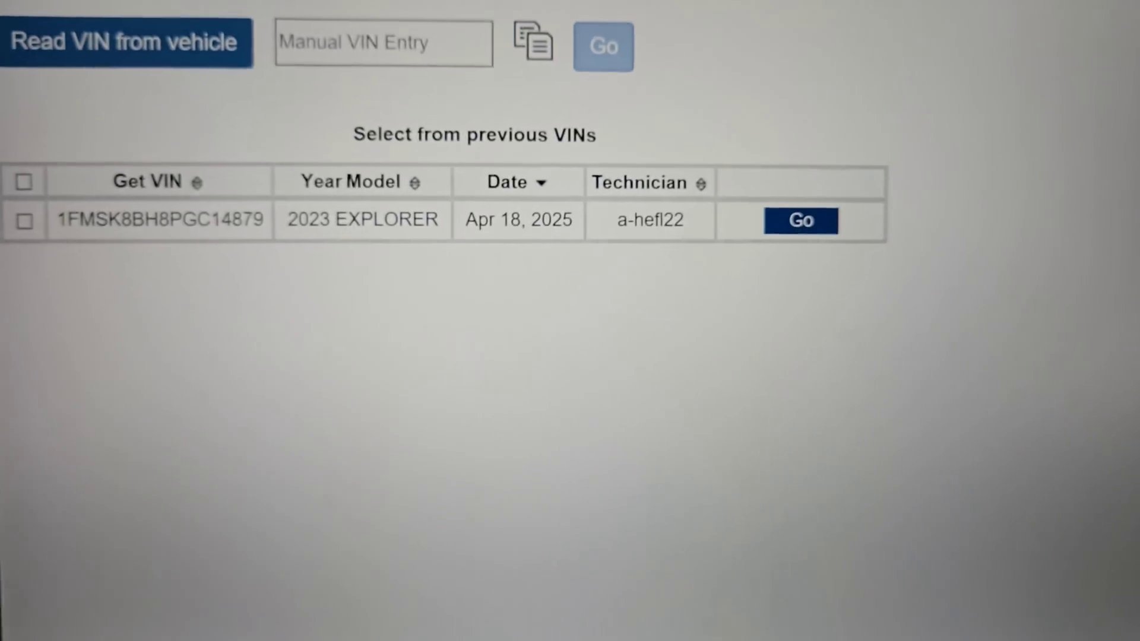
Step: Select the saved 2023 EXPLORER under previous VINs and start its diagnostic session
click(800, 220)
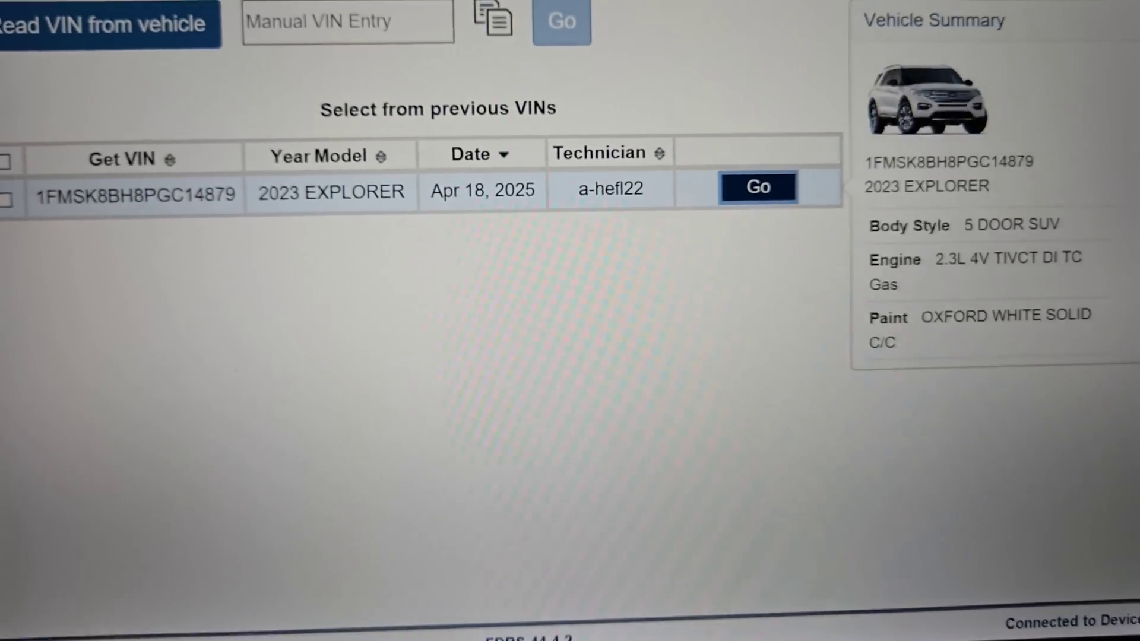
click(758, 187)
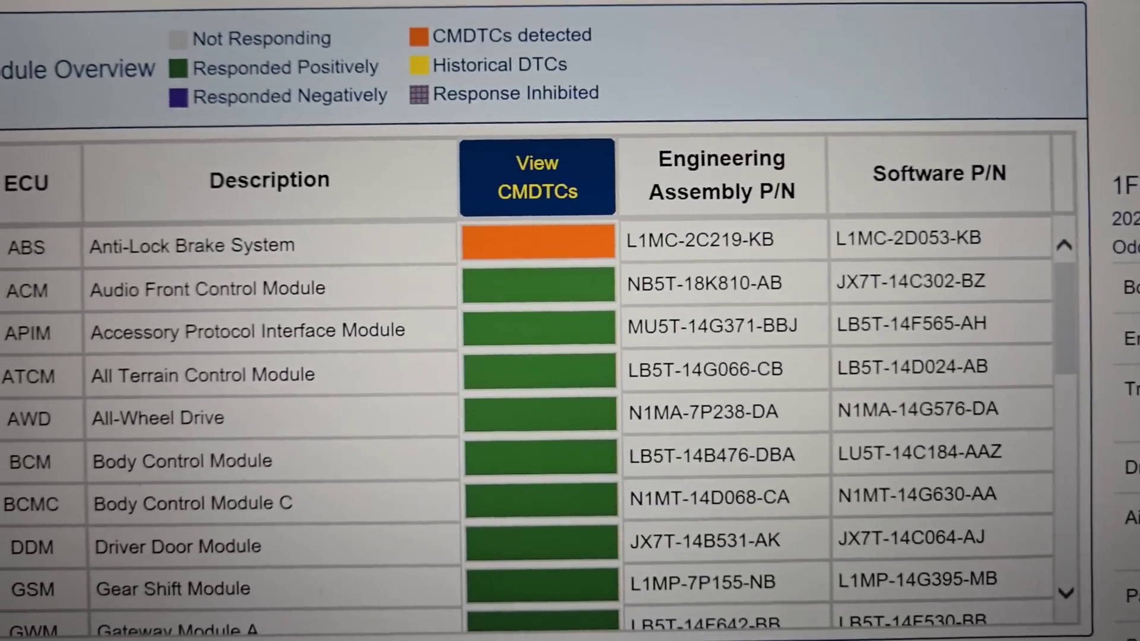
Step: Scroll through the Module Overview to reach the Toolbox test list
scroll(down, 3)
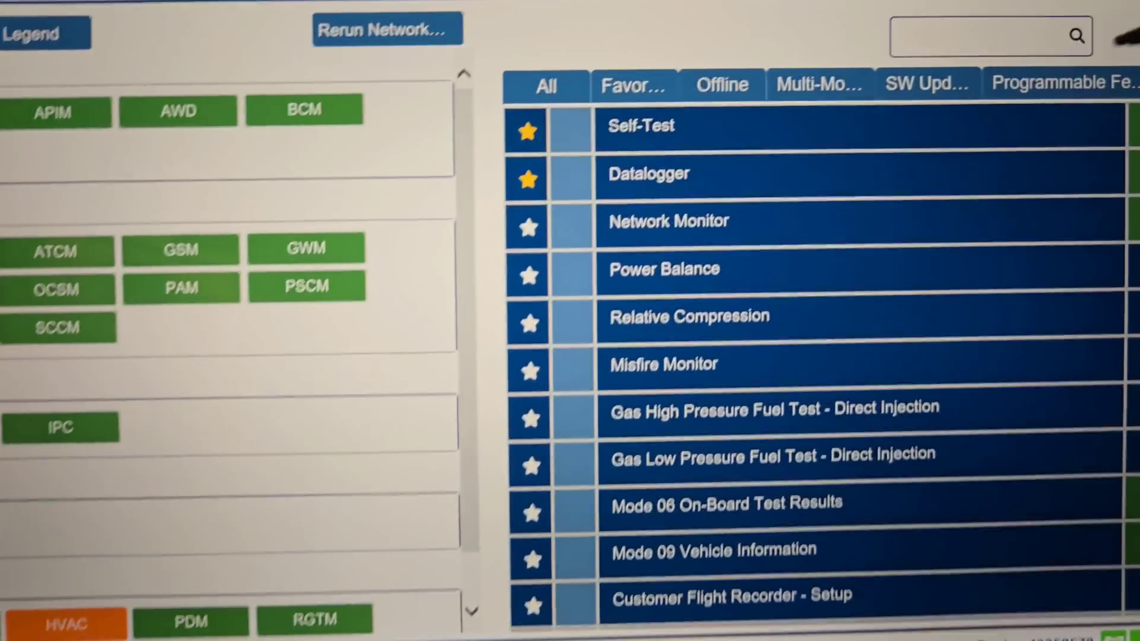
Step: Launch a diagnostic test from the Toolbox list
click(923, 82)
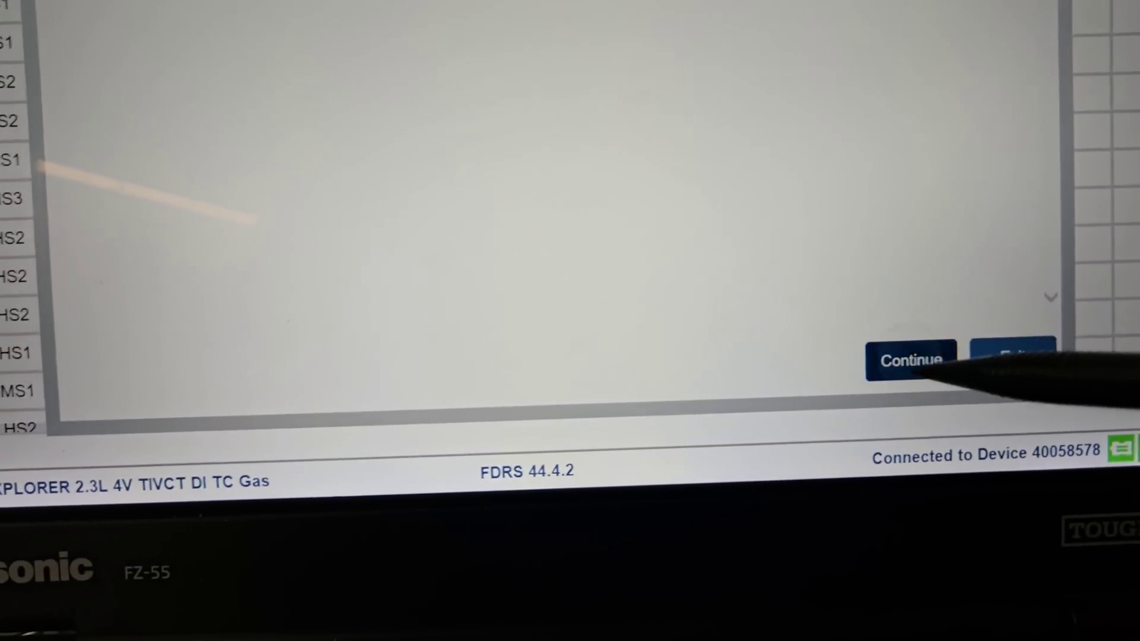
click(911, 360)
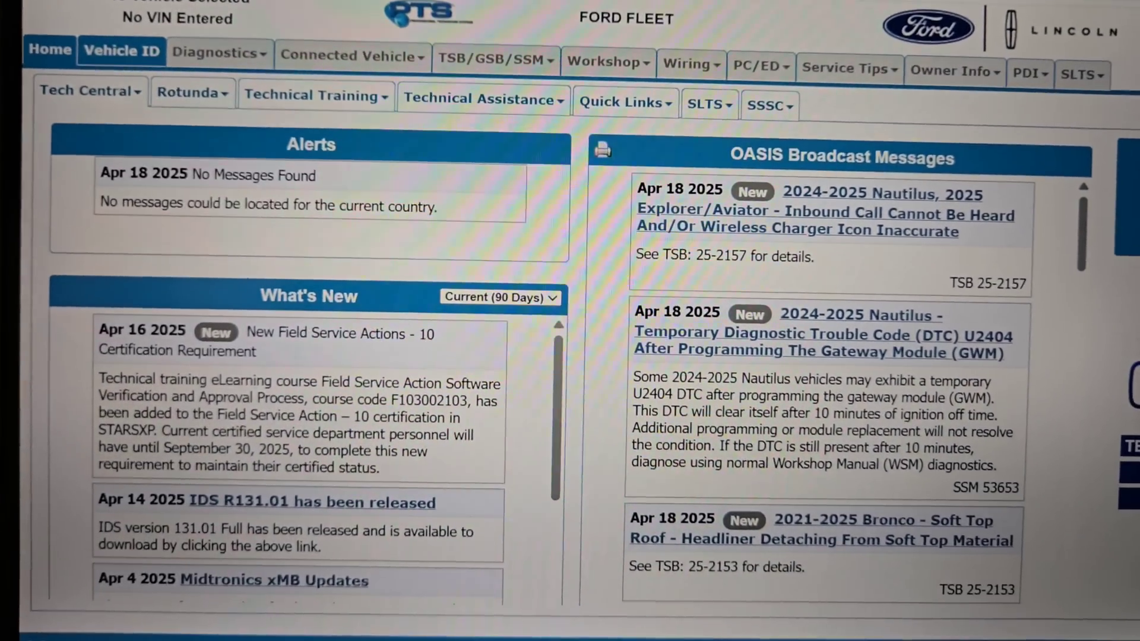
Step: Look up the vehicle on Ford PTS using the 2023 Explorer's previously used VIN
scroll(down, 3)
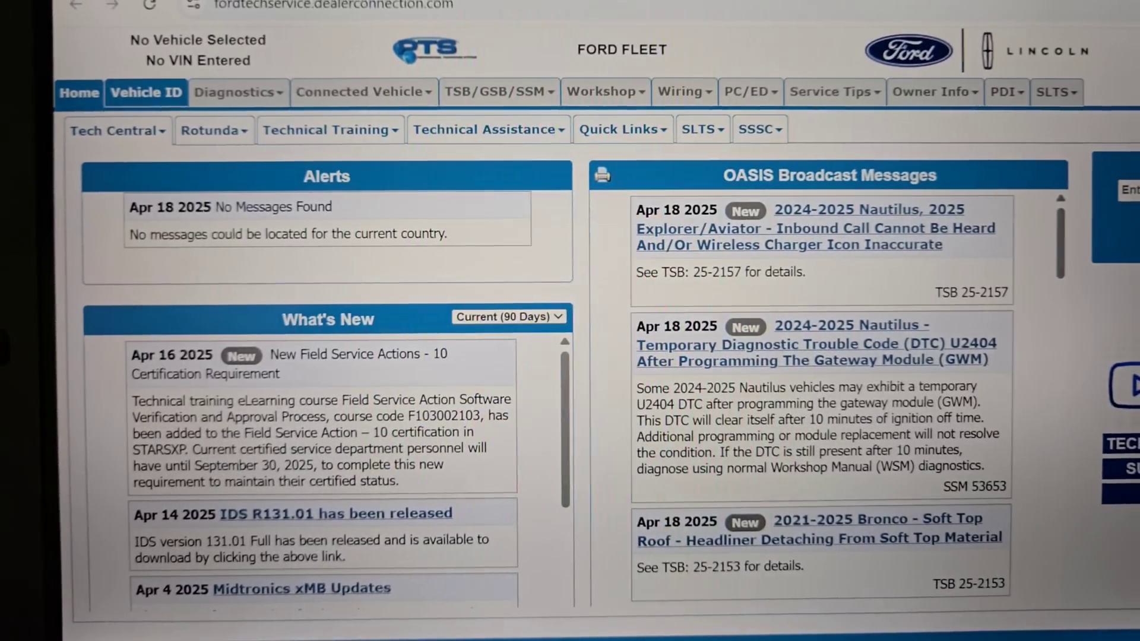
scroll(down, 3)
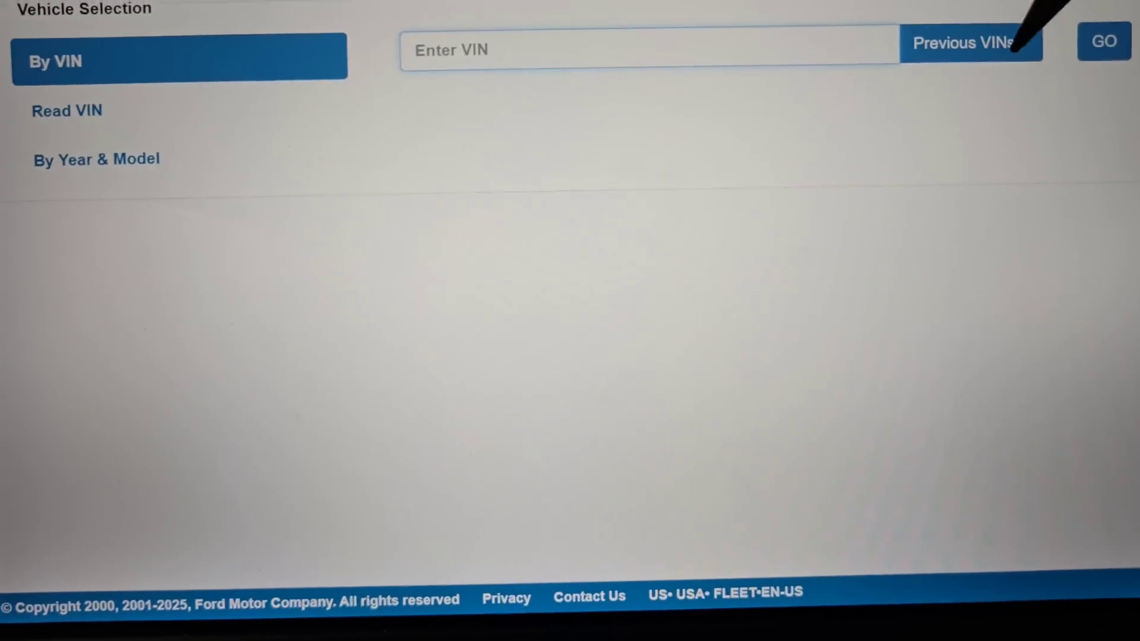
click(970, 41)
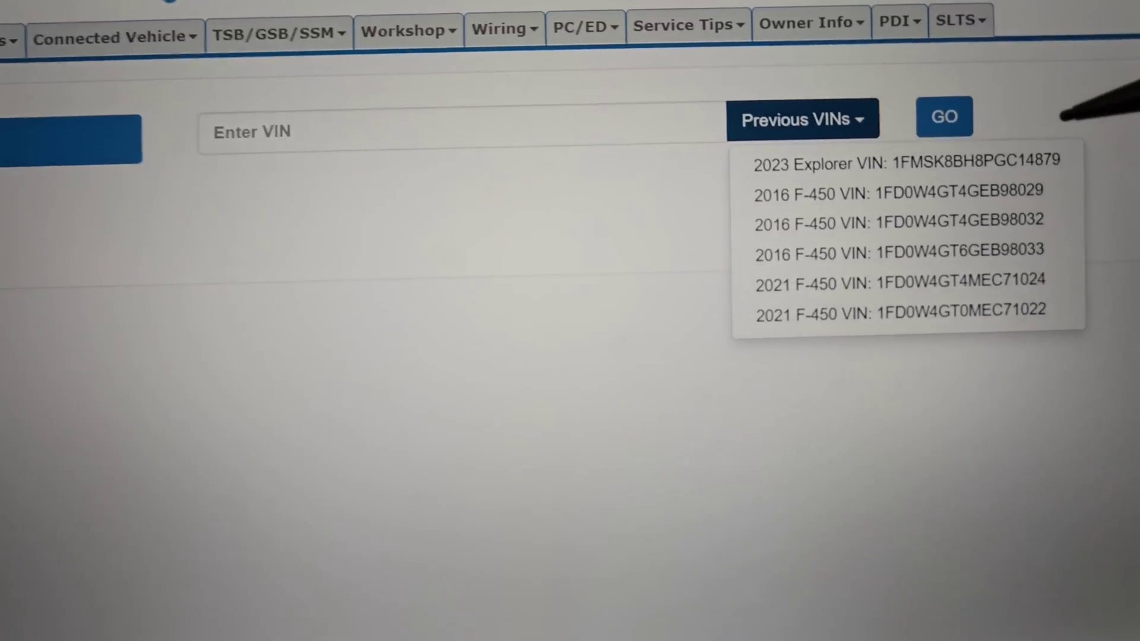
click(907, 162)
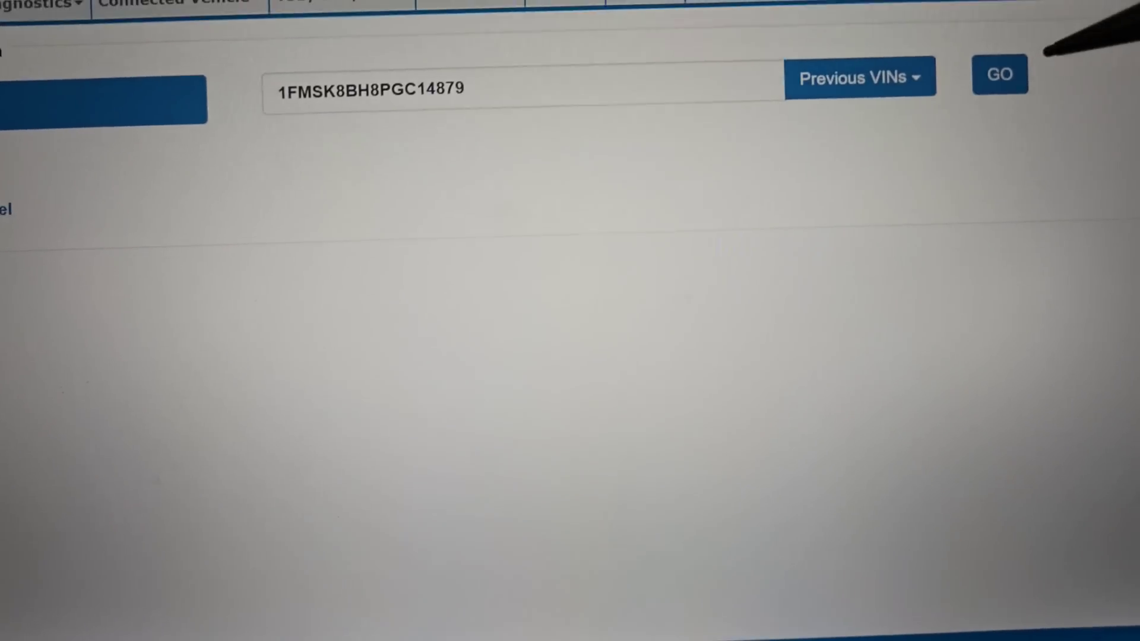
click(1000, 74)
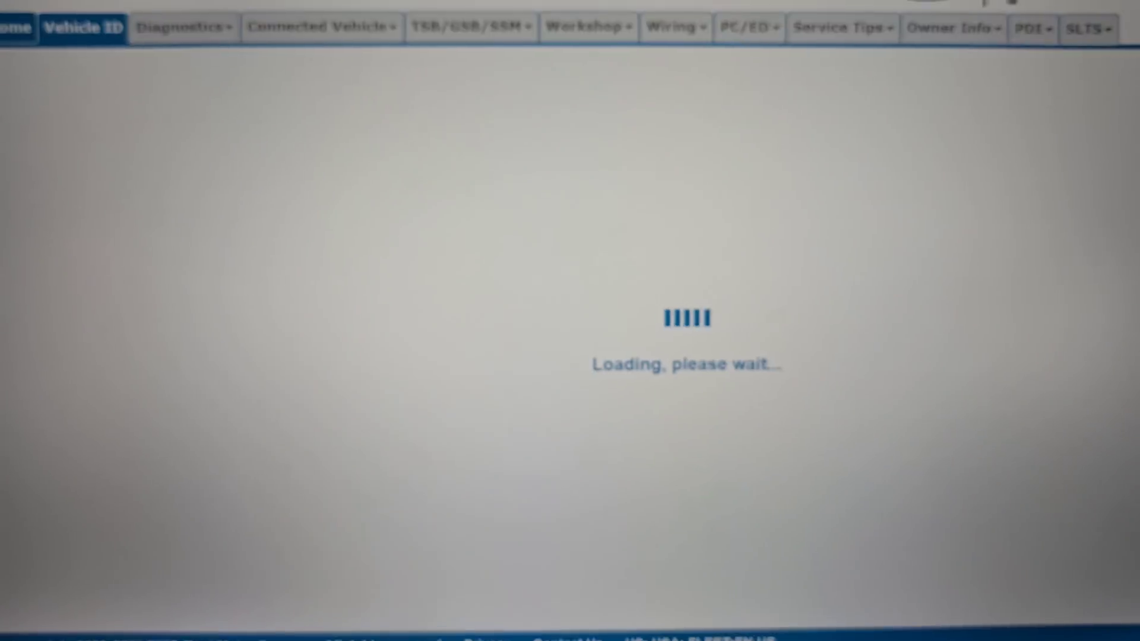